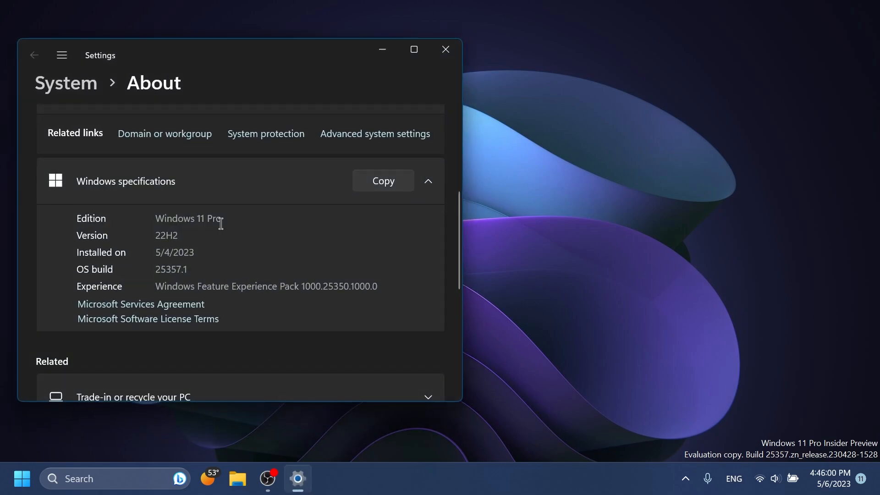
- Close Settings after reviewing the Windows 11 Pro build 25357.1 About page
click(445, 49)
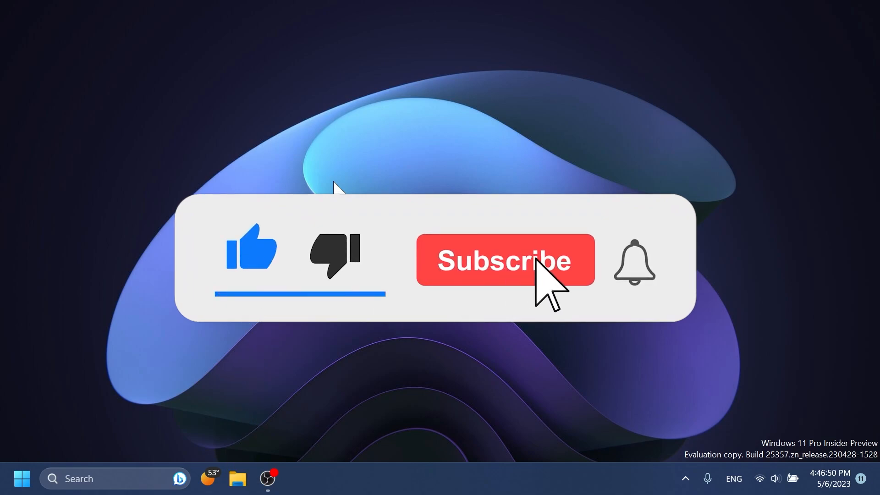
click(503, 261)
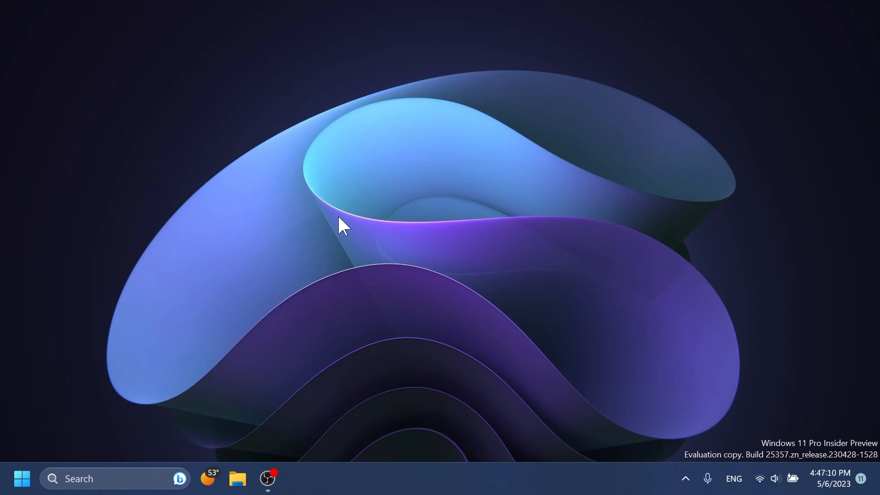
- Launch Microsoft Store from a 'store' search and search it for 'face'
text(store)
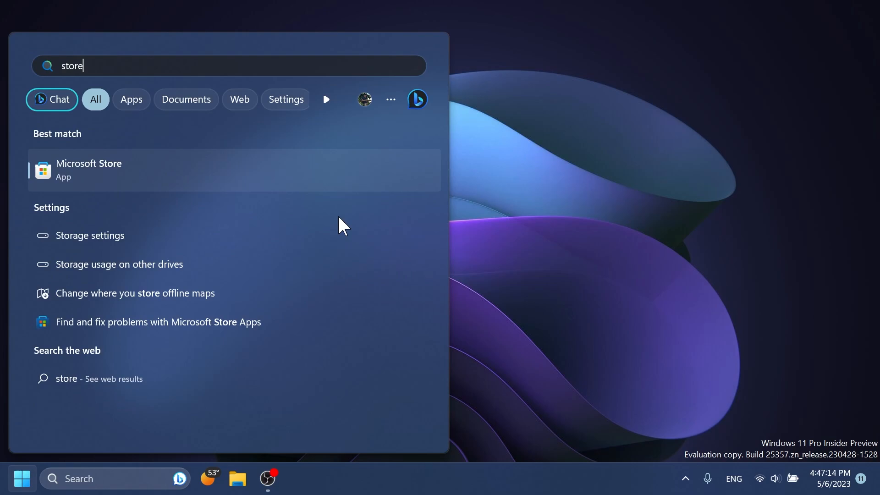
click(89, 170)
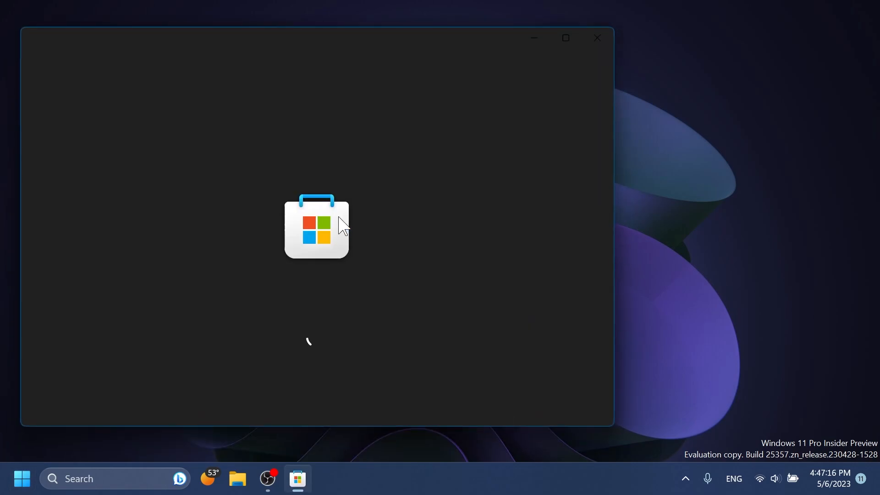
text(face)
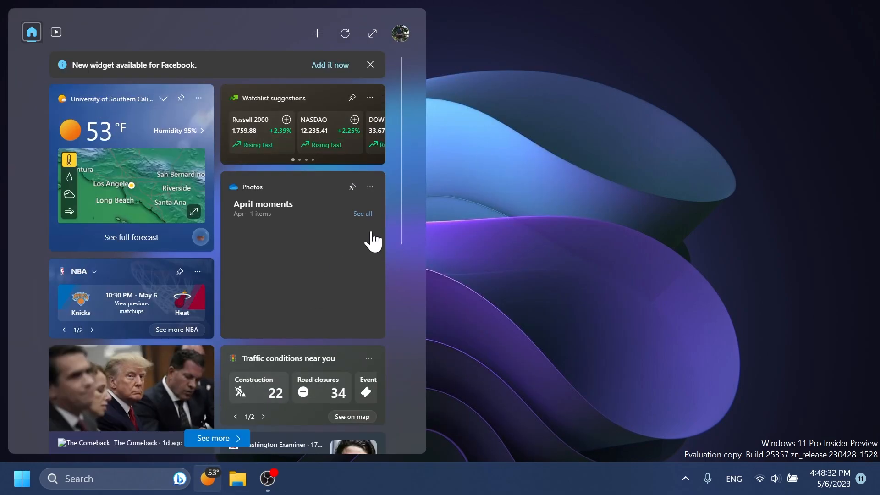
- Pin the Facebook widget from the available widgets list to the board
click(317, 34)
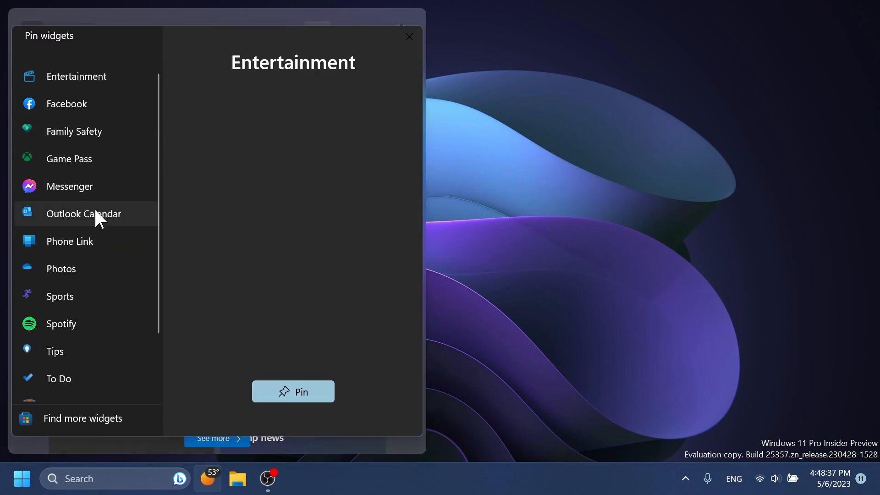
click(66, 103)
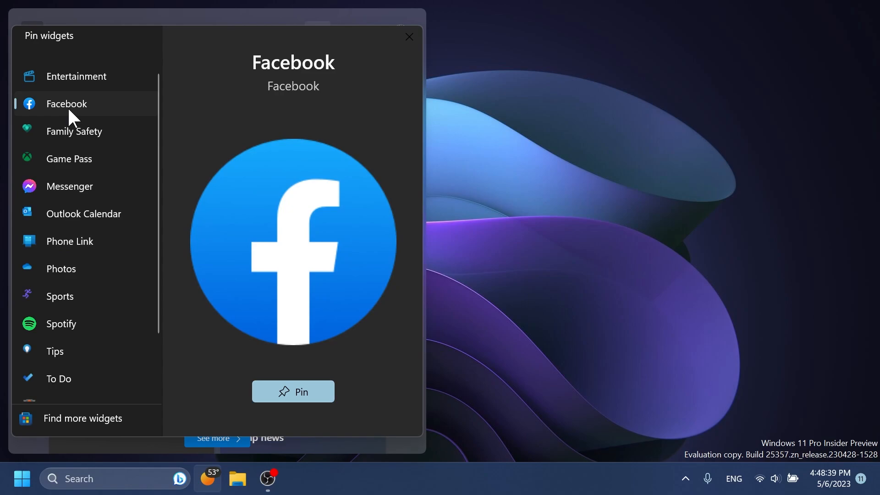
mouse_move(307, 322)
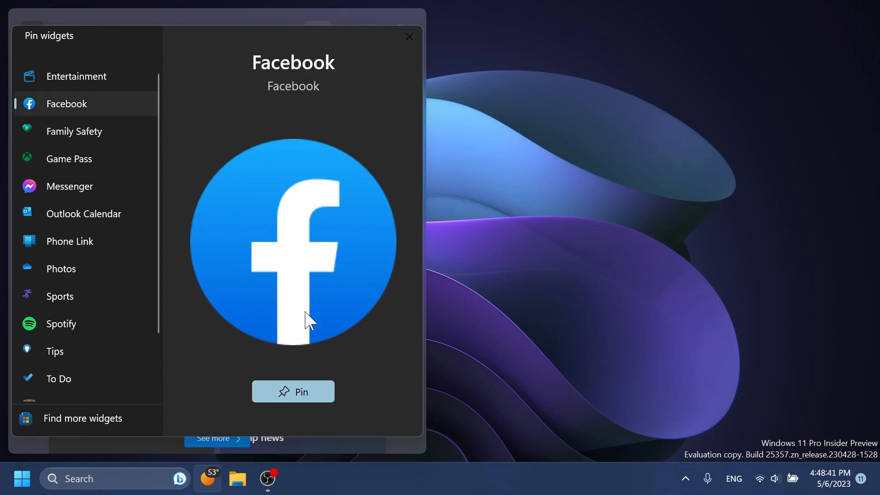
click(293, 392)
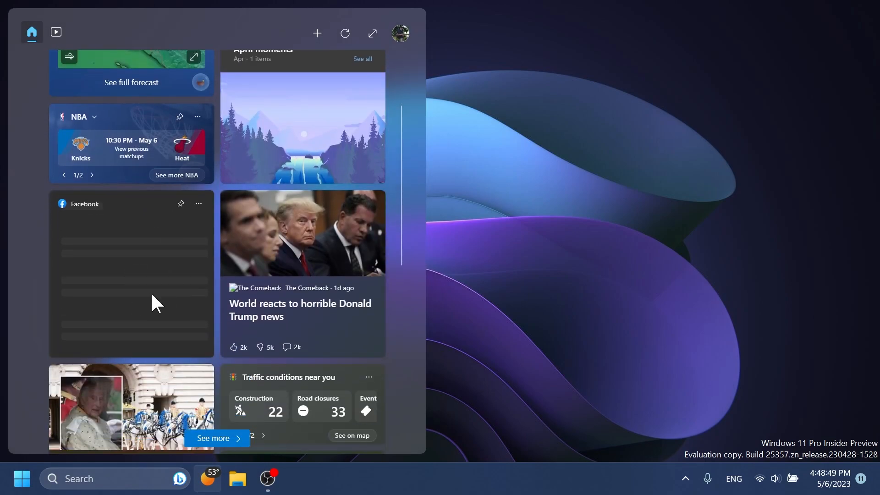
mouse_move(138, 284)
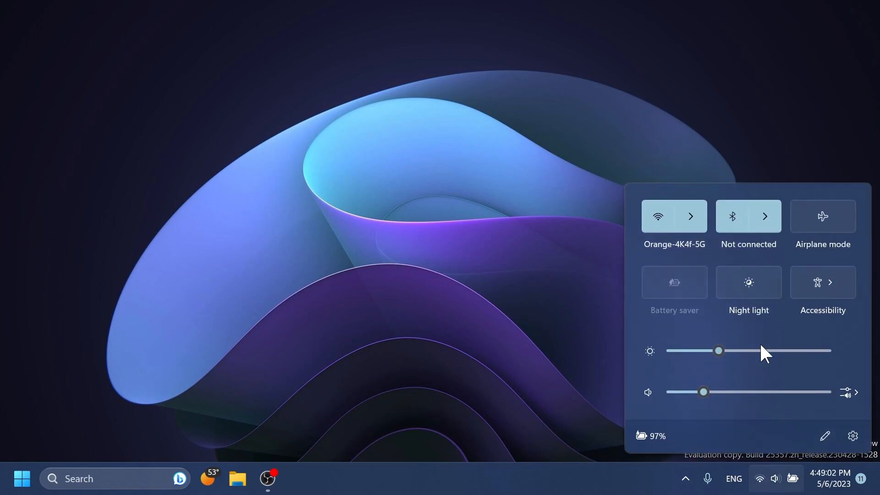
click(856, 392)
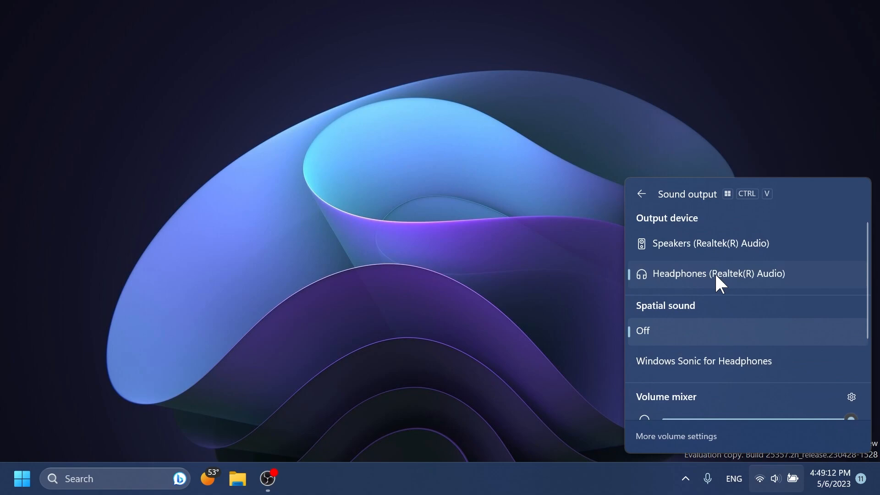
- Select headphones as sound output, then scroll the panel down to the volume mixer
click(641, 194)
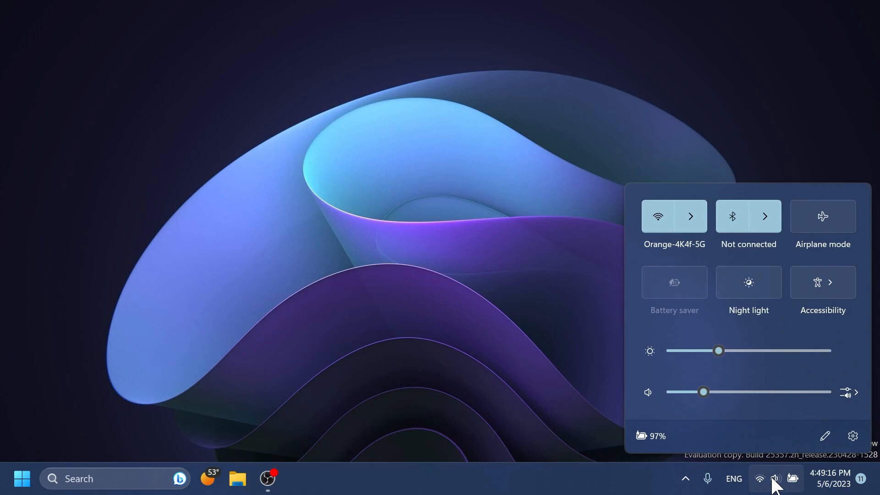
mouse_move(855, 392)
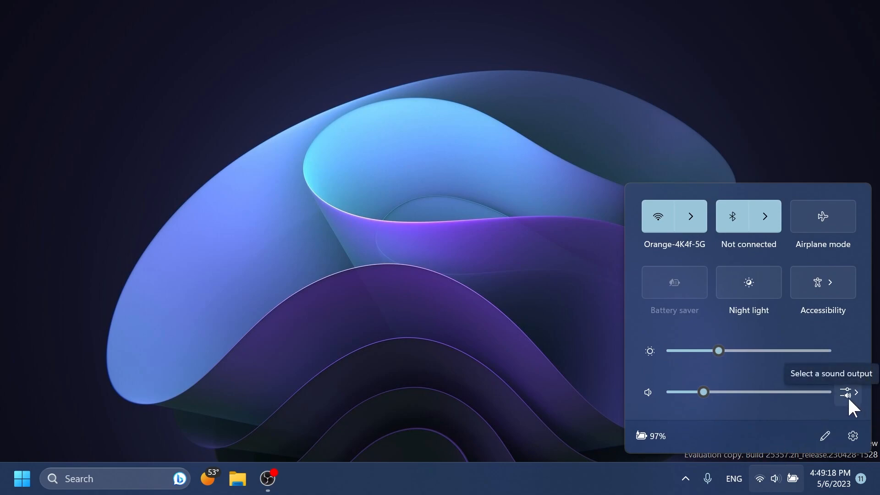
click(847, 394)
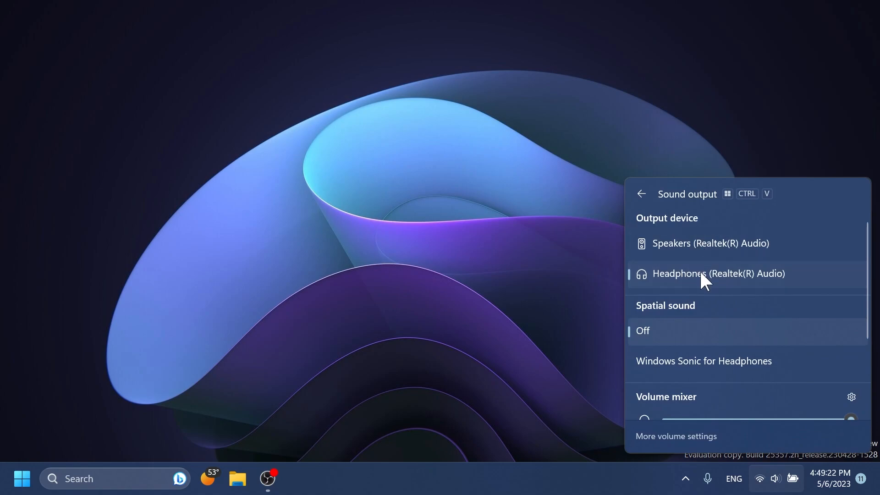
scroll(down, 3)
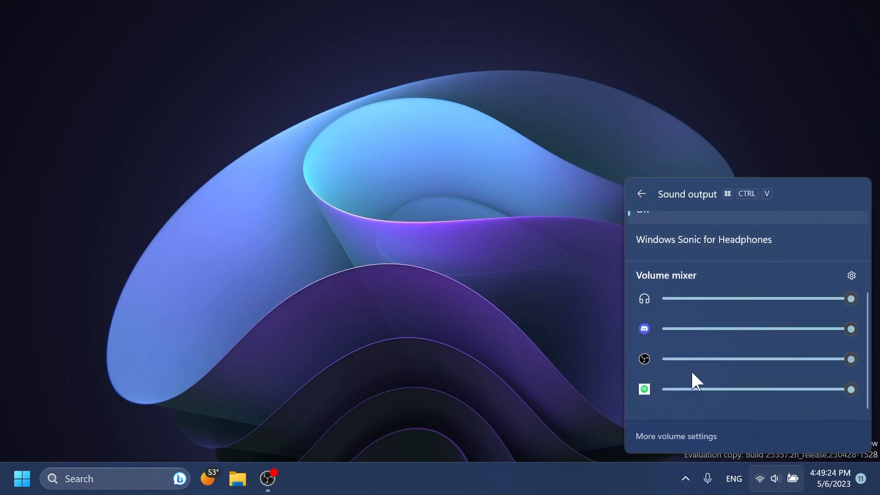
mouse_move(745, 338)
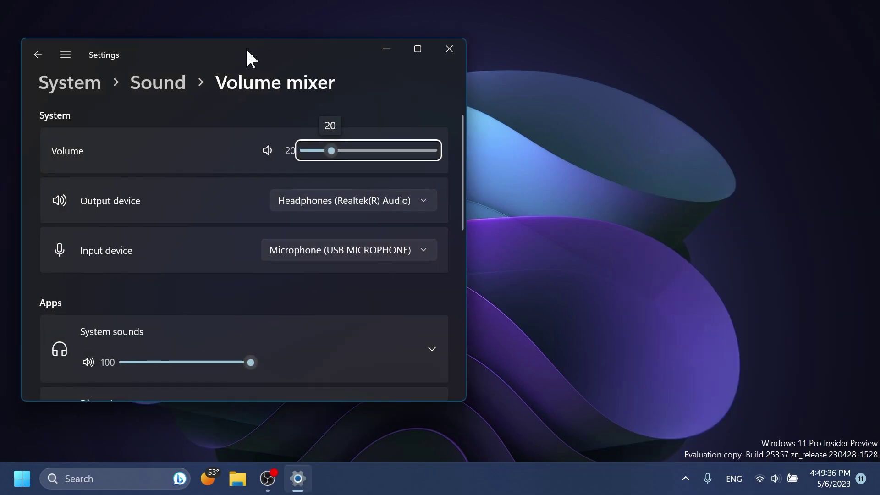
- Scroll through the per-app volume list on the Settings volume mixer page
scroll(down, 3)
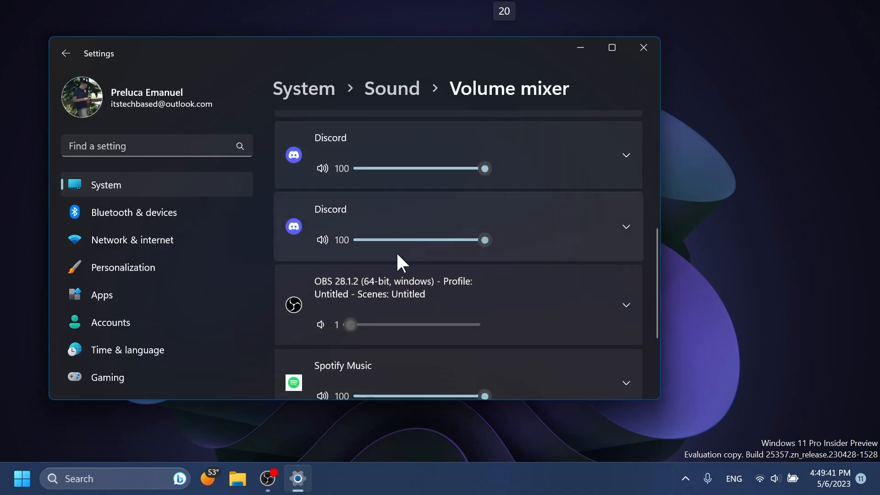
scroll(up, 3)
text(se)
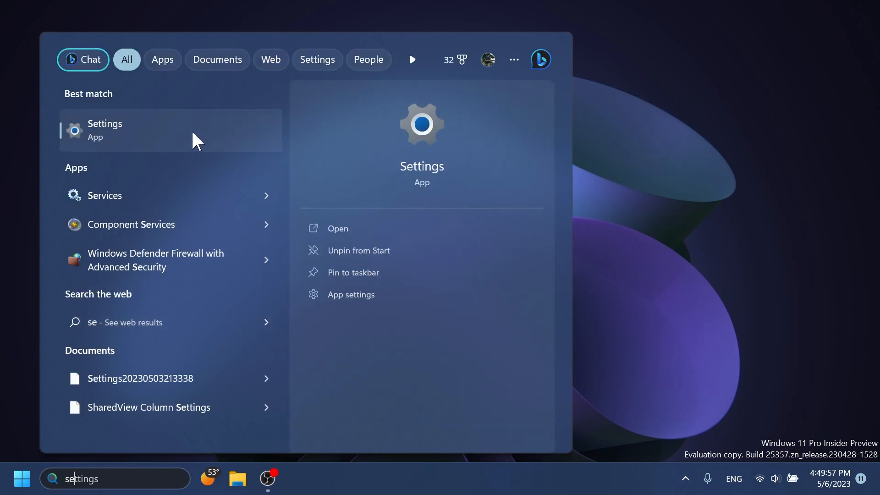
- Launch Settings from search results and close its System page
click(105, 131)
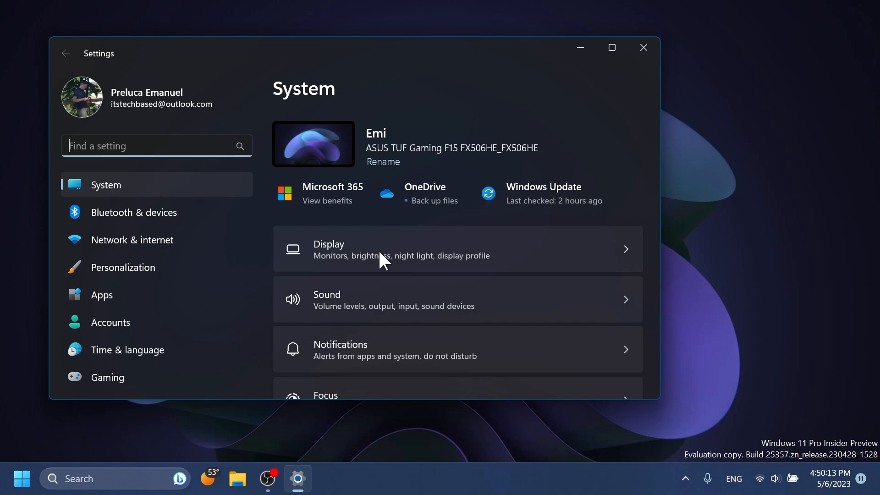
click(644, 47)
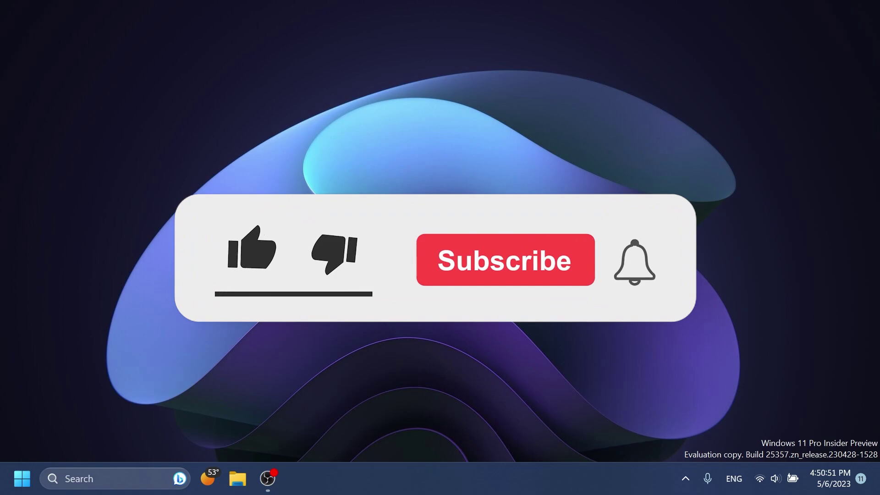
click(252, 253)
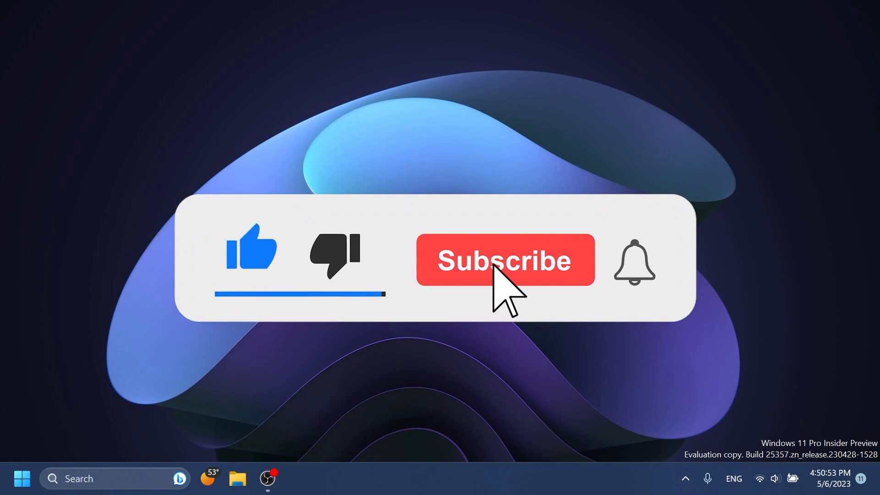
click(504, 259)
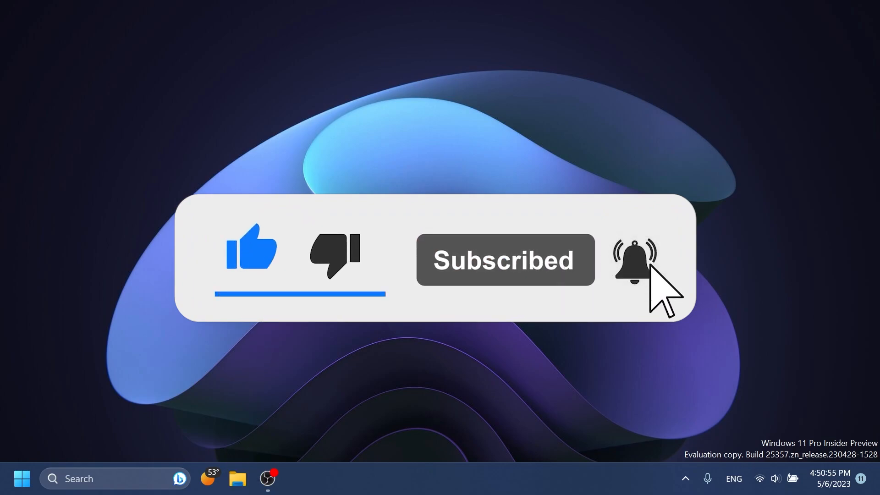